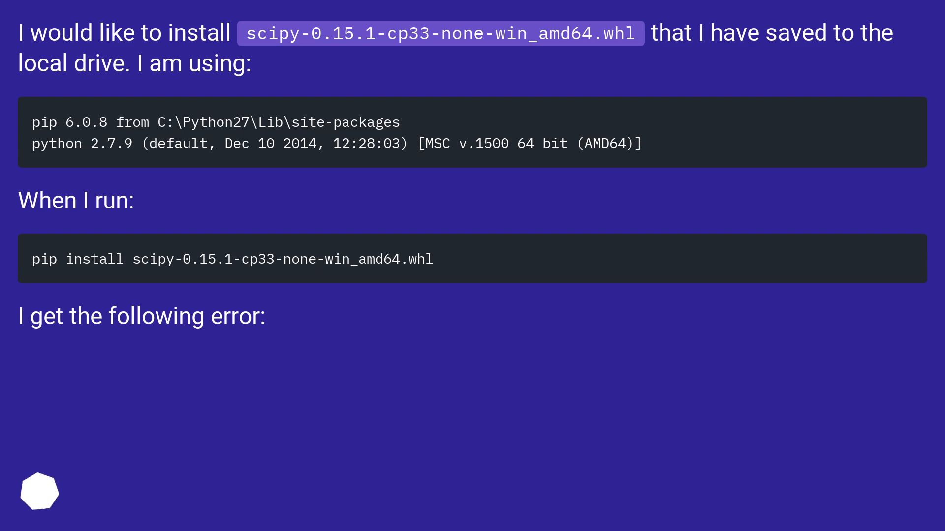
scroll(down, 3)
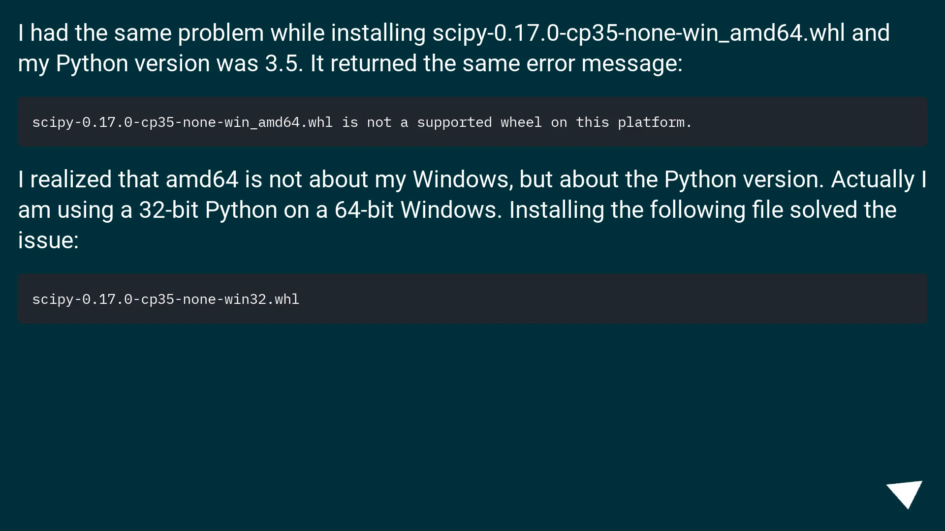
click(905, 490)
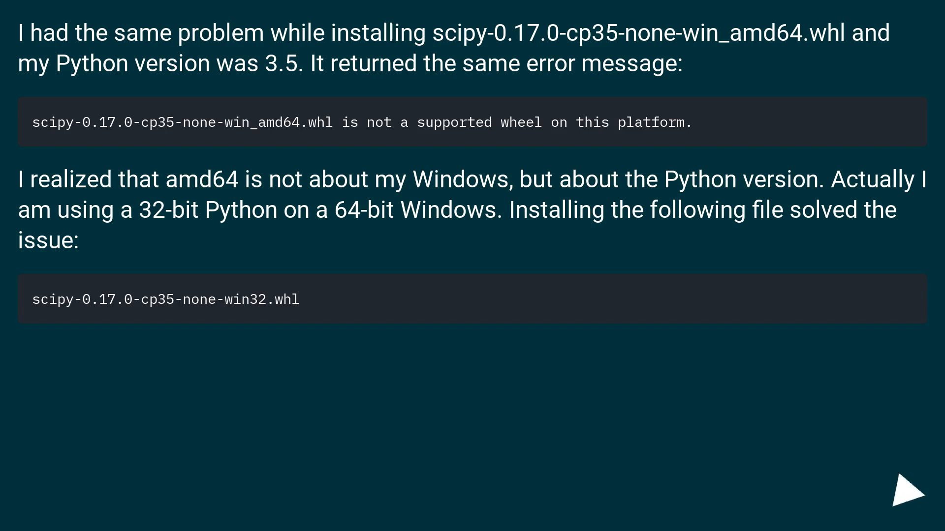
click(904, 490)
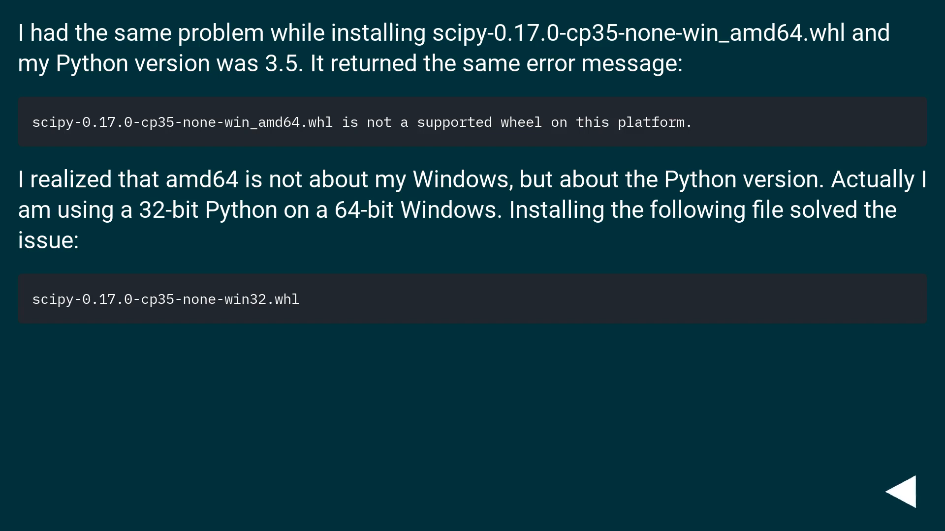
click(908, 489)
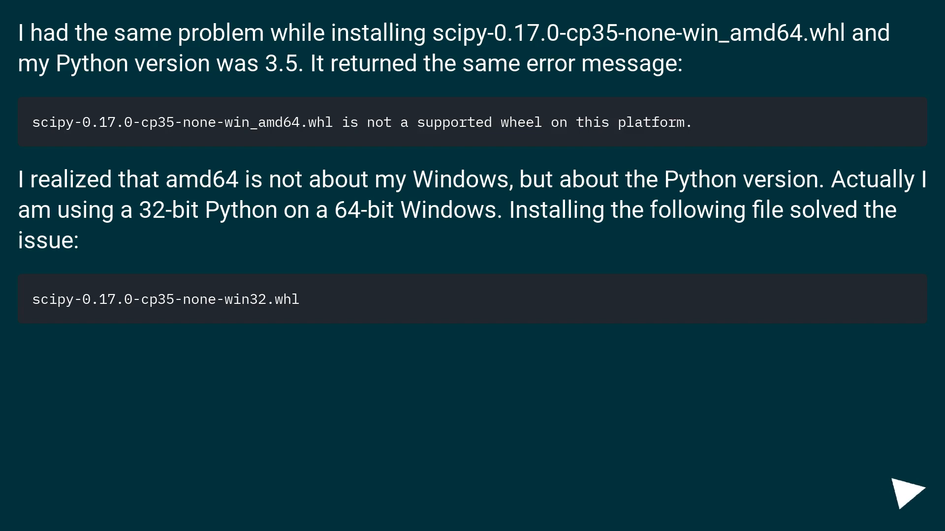
click(908, 493)
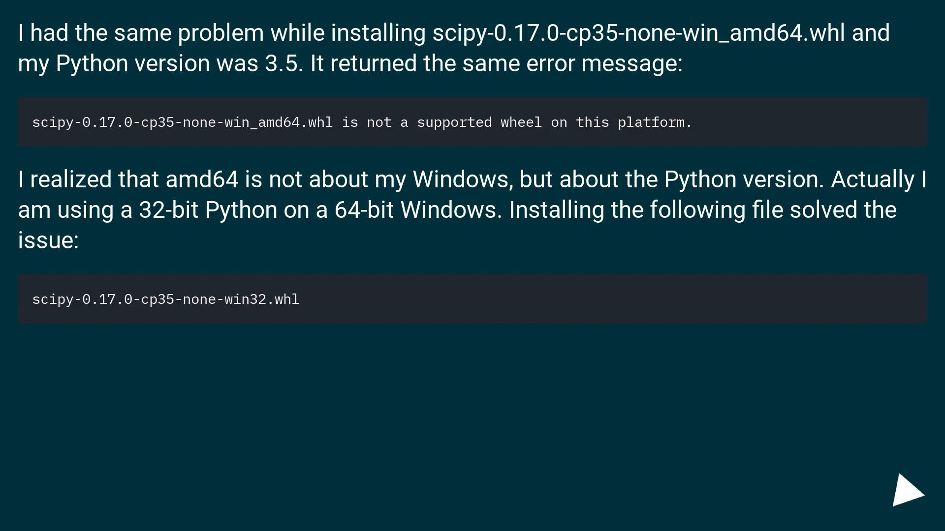
click(906, 498)
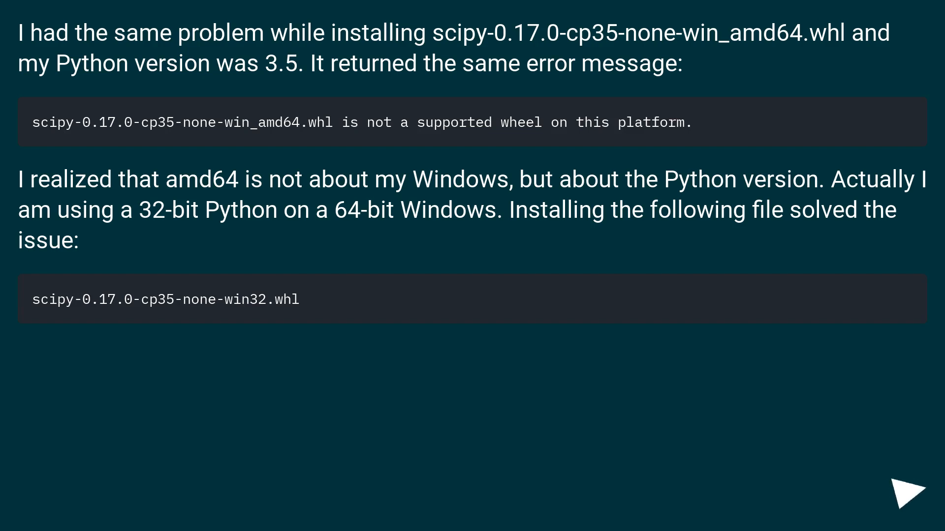
click(913, 491)
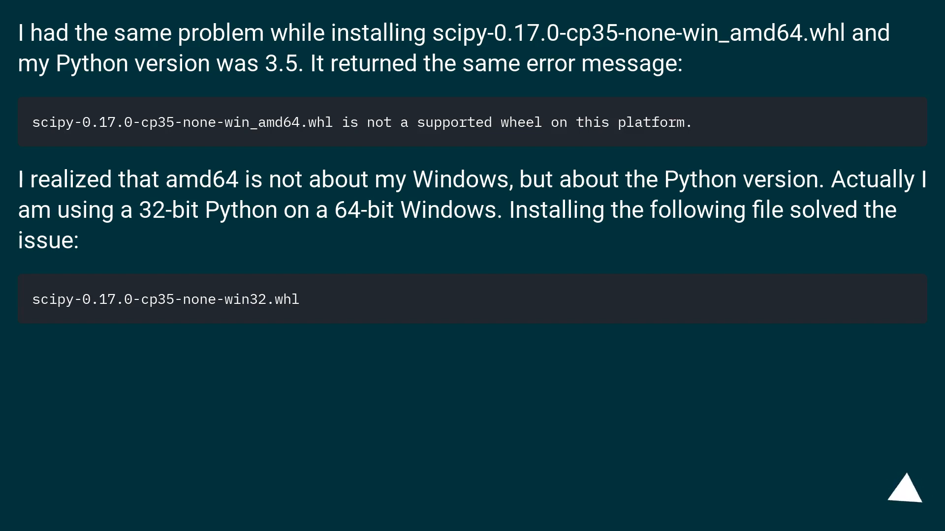
click(898, 488)
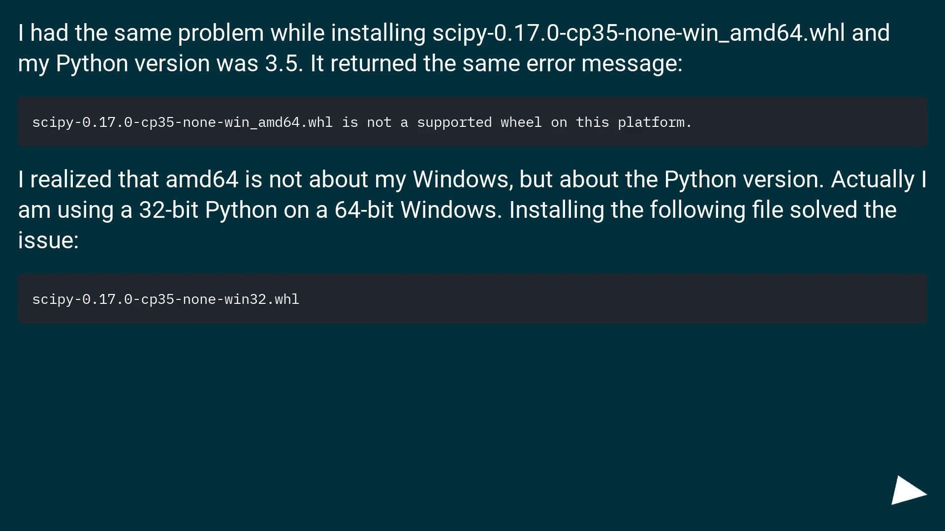
click(908, 491)
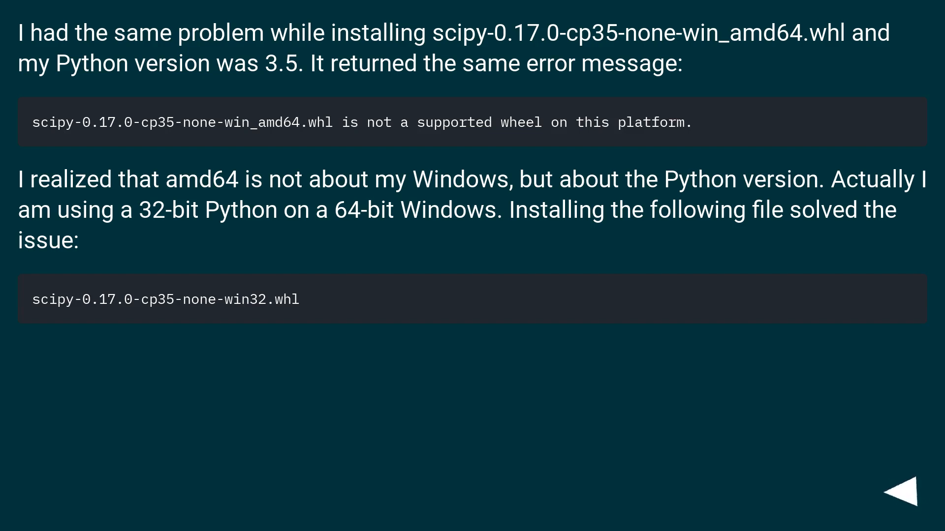